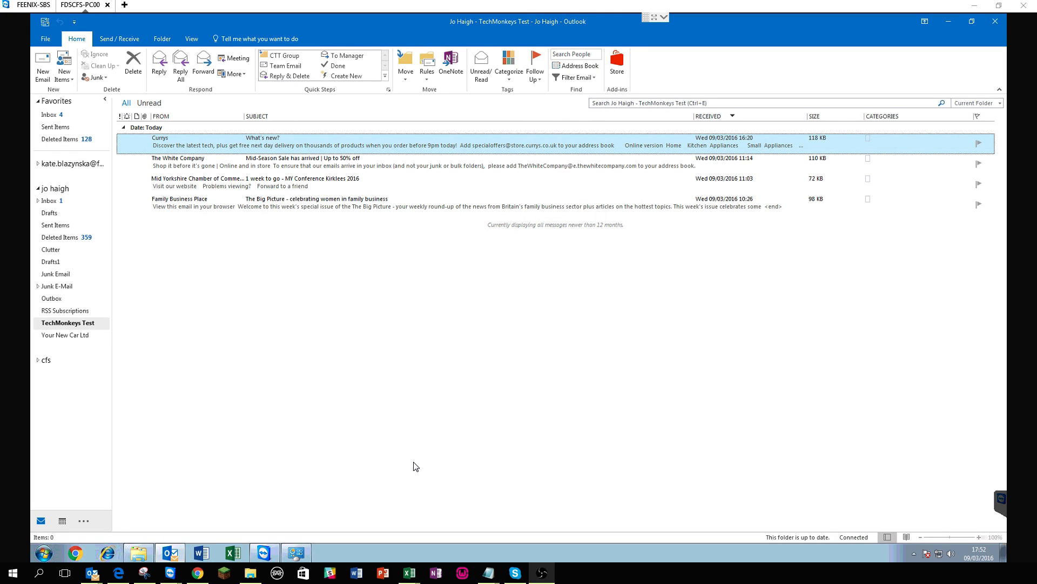
{"action": "mouse_move", "coordinate": [65, 166]}
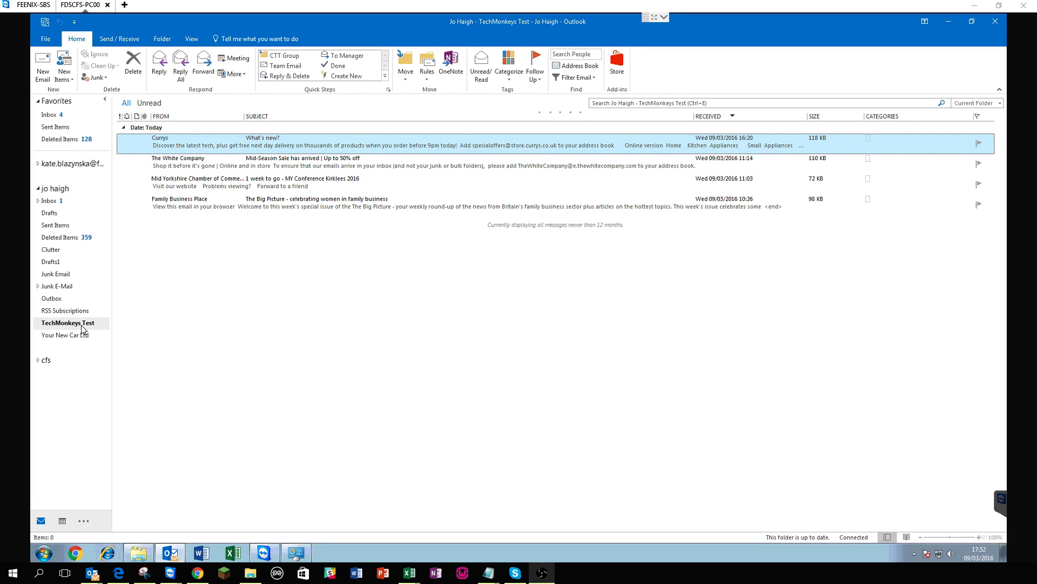
{"action": "mouse_move", "coordinate": [240, 168]}
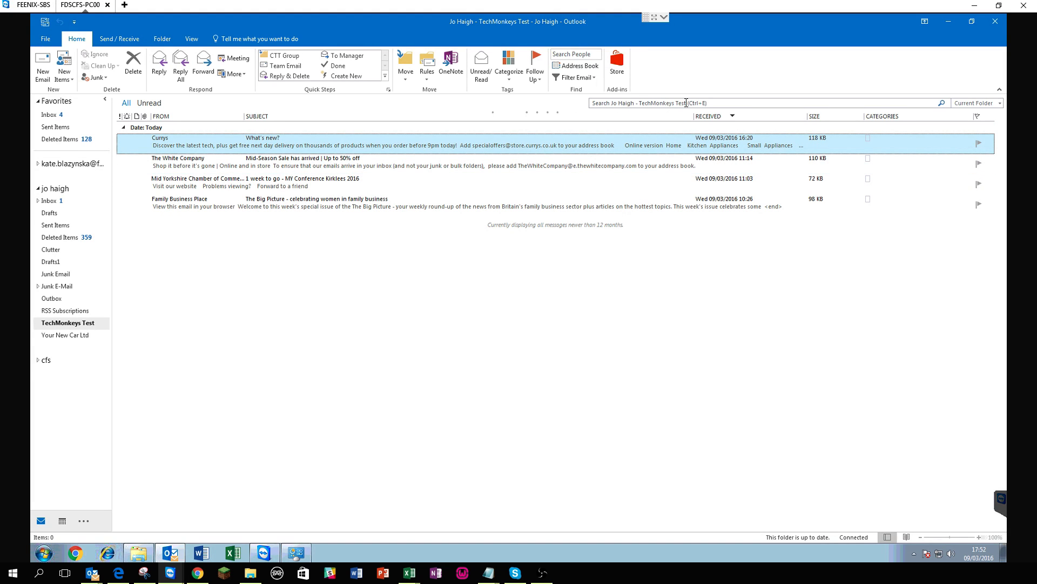
{"action": "mouse_move", "coordinate": [307, 211]}
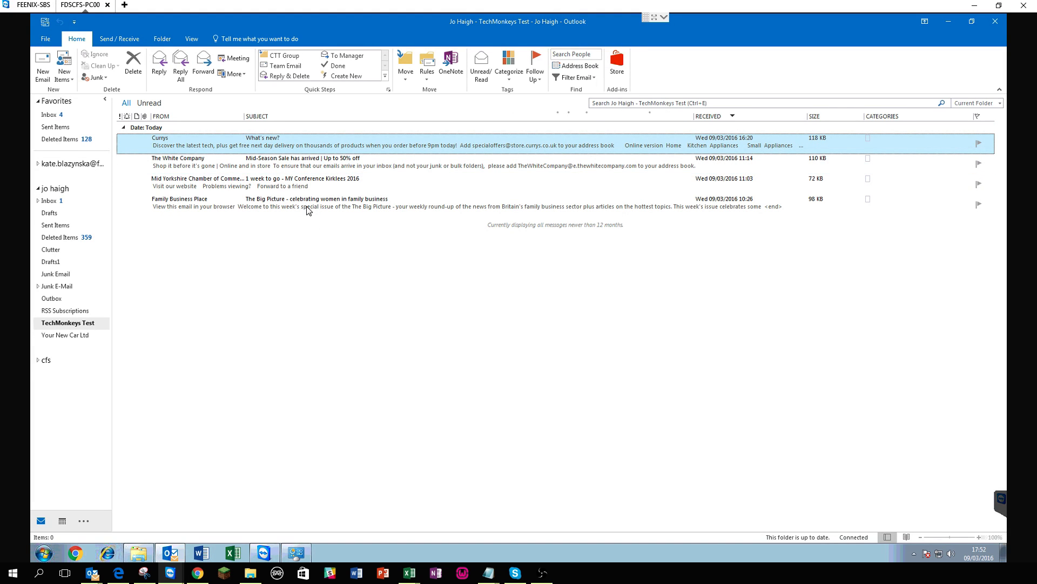
{"action": "mouse_move", "coordinate": [221, 202]}
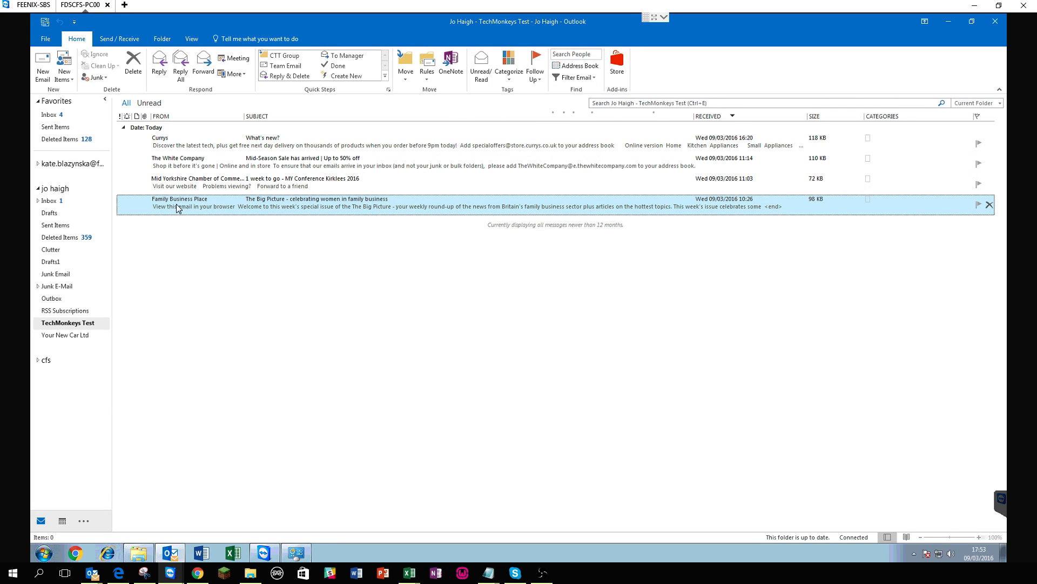
{"action": "mouse_move", "coordinate": [283, 206]}
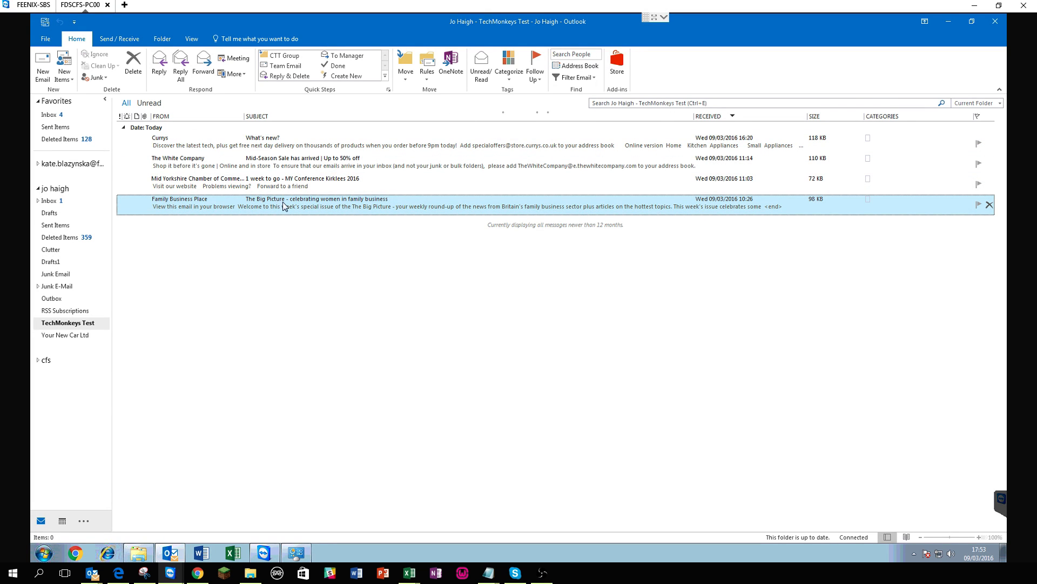
{"action": "mouse_move", "coordinate": [343, 203]}
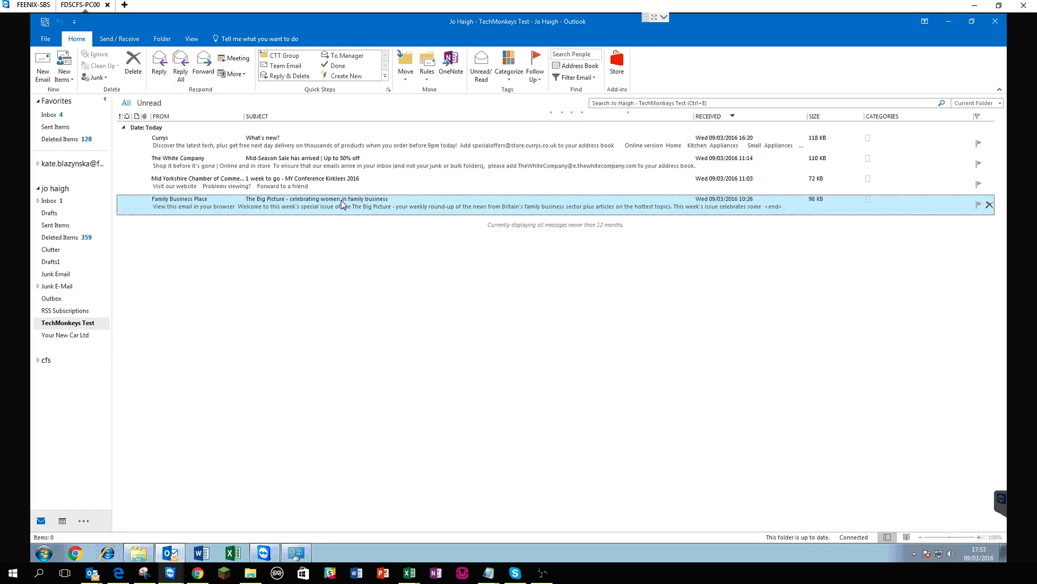
{"action": "mouse_move", "coordinate": [536, 213]}
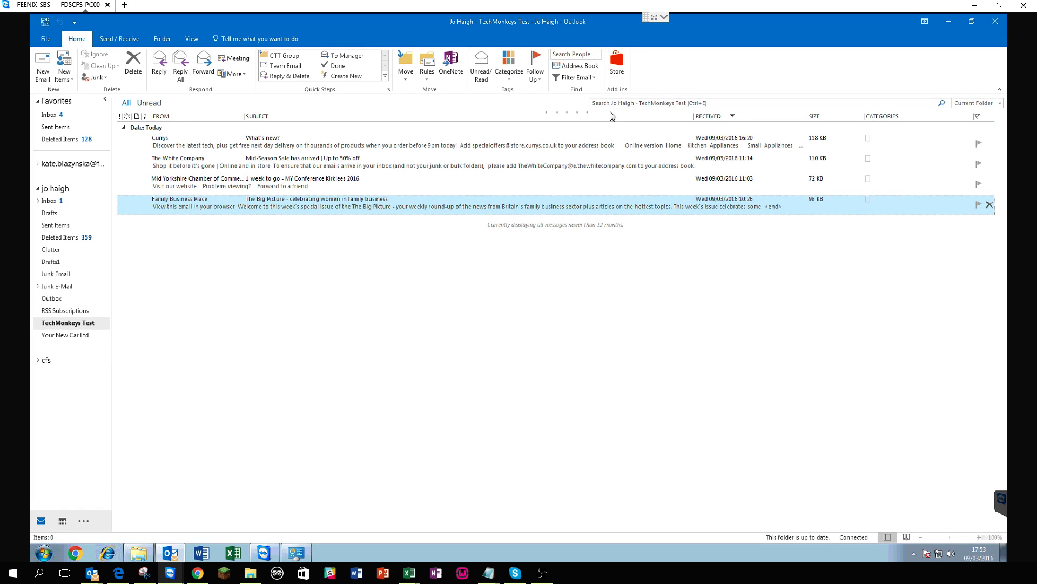
Step: Widen the search scope to All Mailboxes and select the Family Business Place message
{"action": "left_click", "coordinate": [727, 102]}
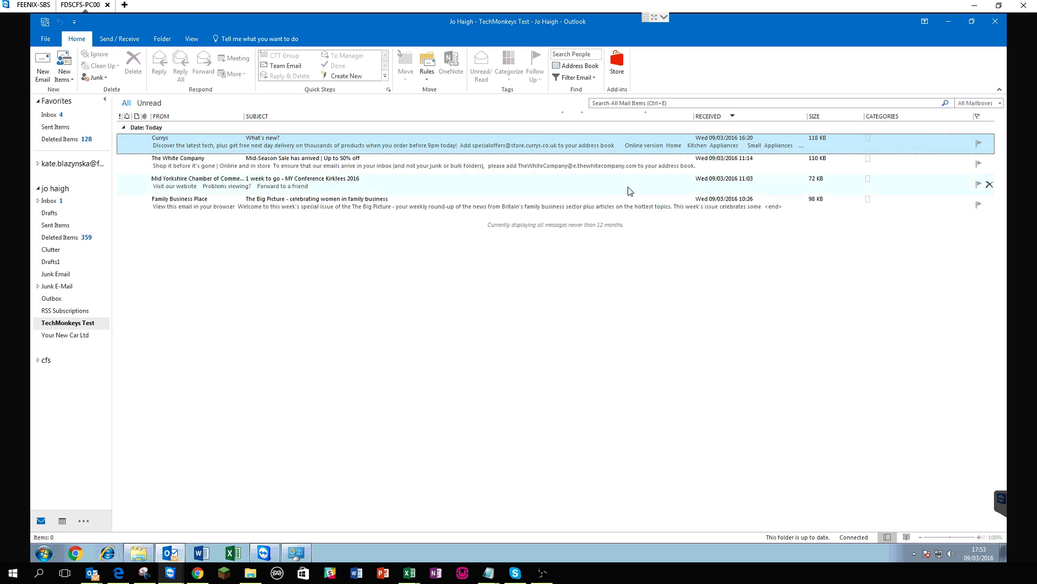
{"action": "left_click", "coordinate": [430, 202]}
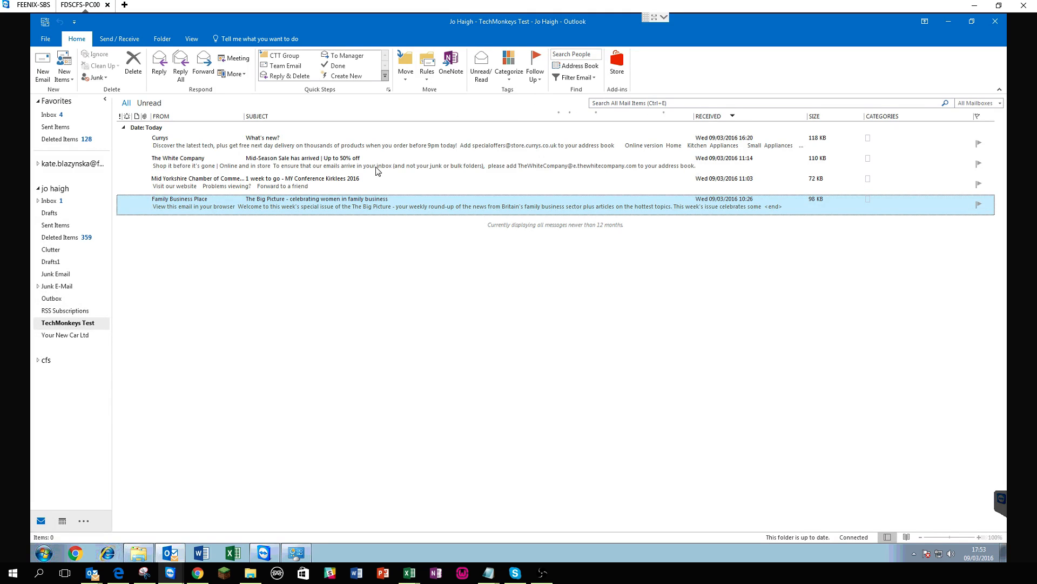
{"action": "left_click", "coordinate": [727, 103]}
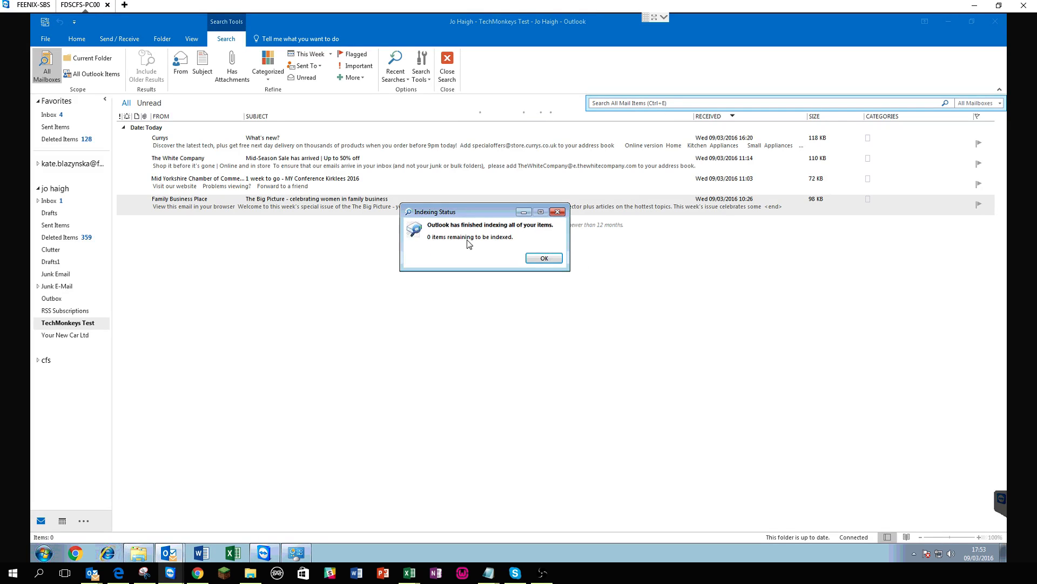
{"action": "mouse_move", "coordinate": [442, 243]}
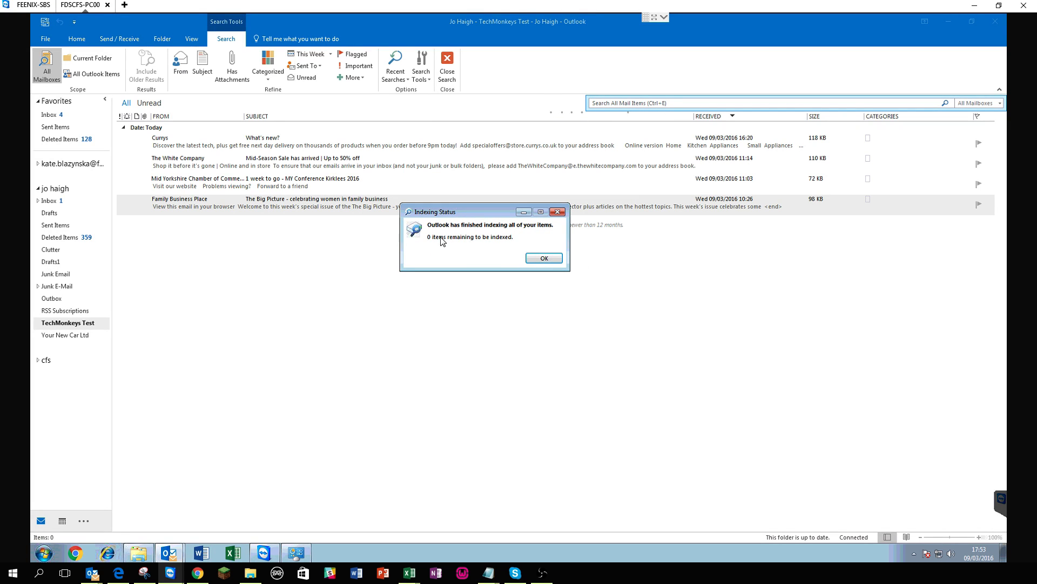
{"action": "mouse_move", "coordinate": [558, 211]}
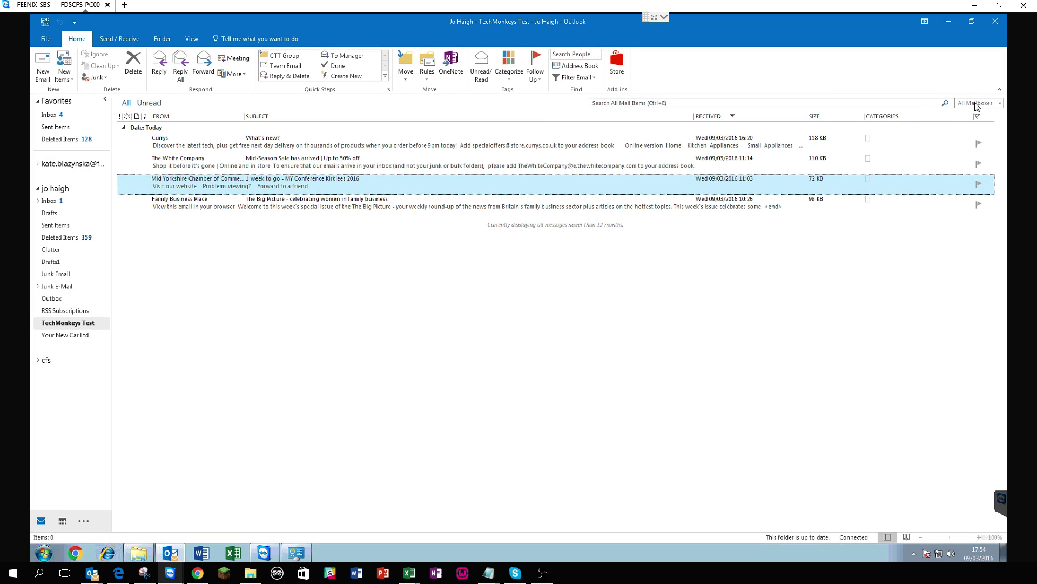
Step: Limit the search scope to Current Folder and start a search in the TechMonkeys Test folder
{"action": "left_click", "coordinate": [1001, 103]}
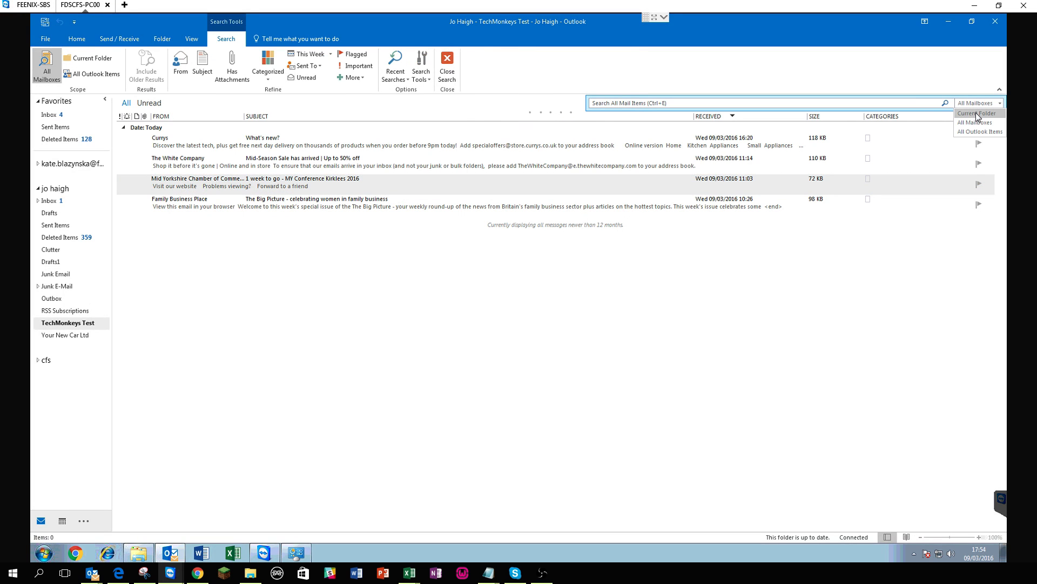
{"action": "left_click", "coordinate": [973, 113]}
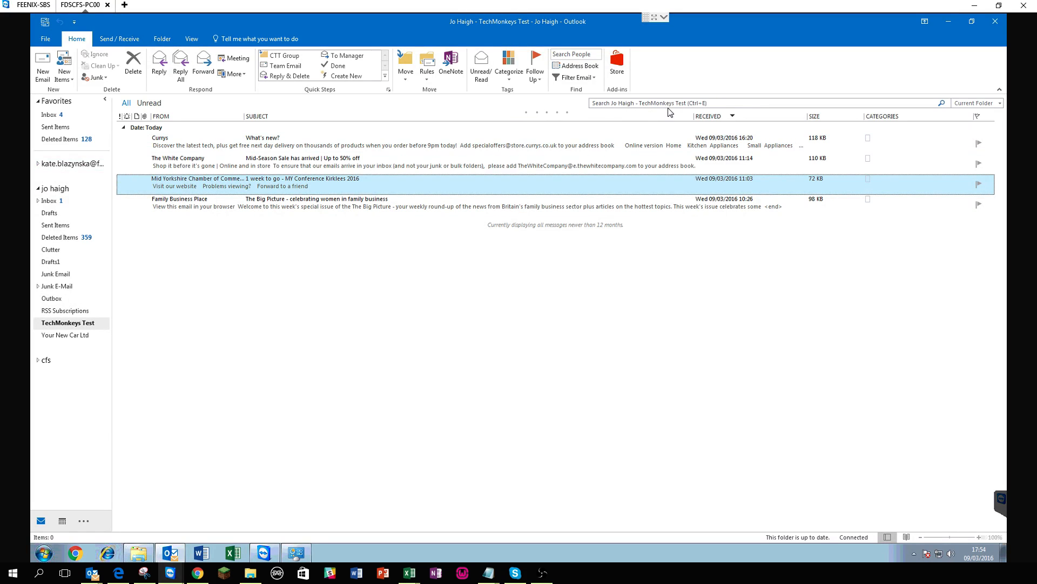
{"action": "left_click", "coordinate": [761, 102]}
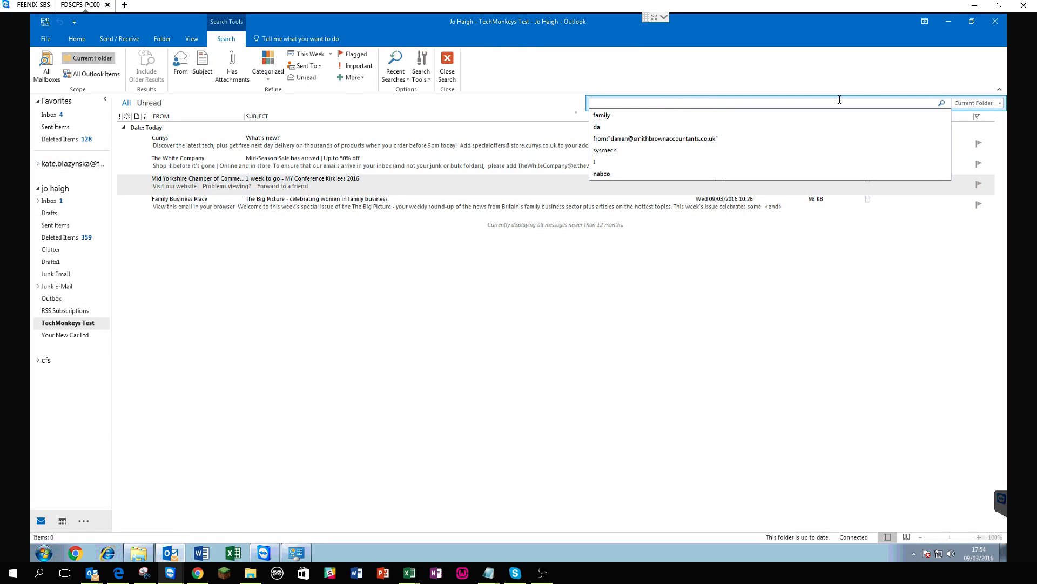
{"action": "mouse_move", "coordinate": [799, 96]}
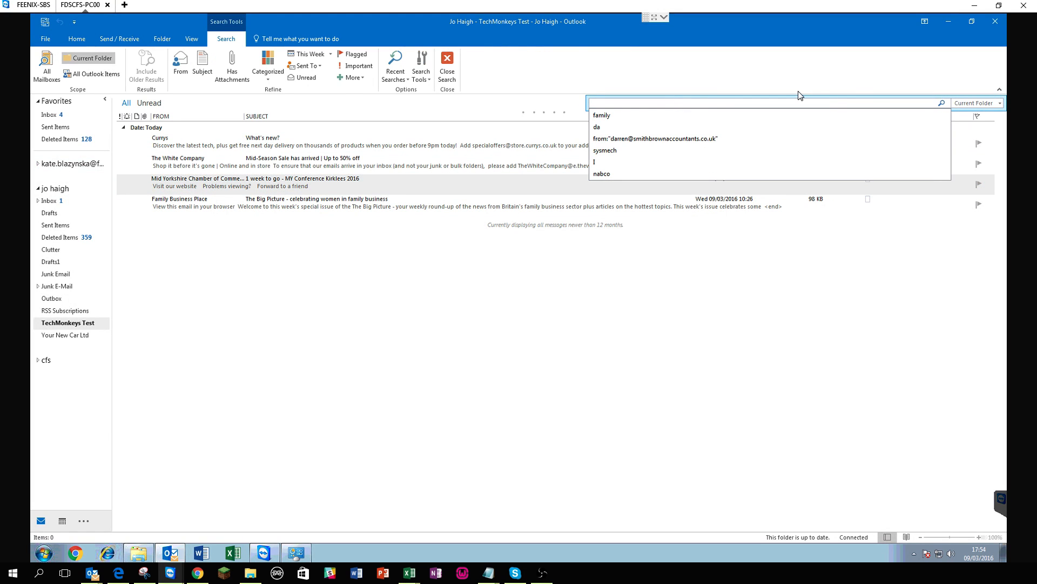
Step: Search the current folder for 'family', find no matches, and clear the search
{"action": "type", "text": "kirklees"}
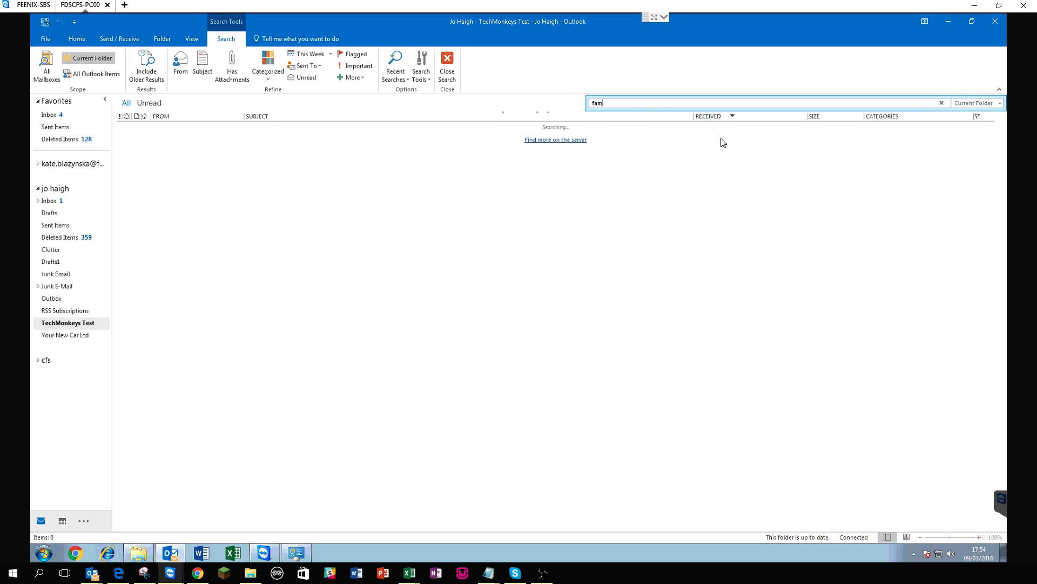
{"action": "type", "text": "ily"}
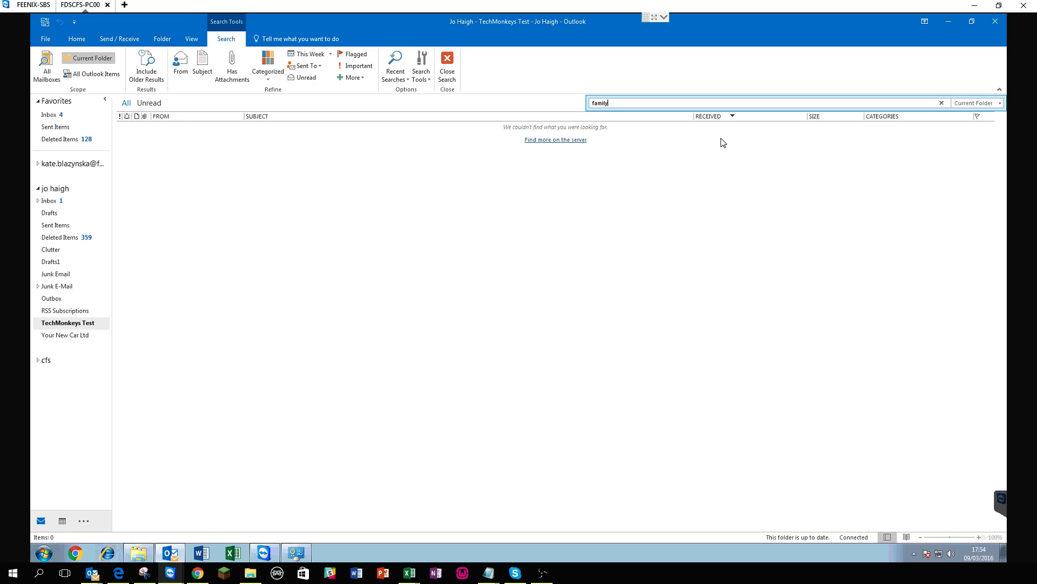
{"action": "left_click", "coordinate": [446, 65]}
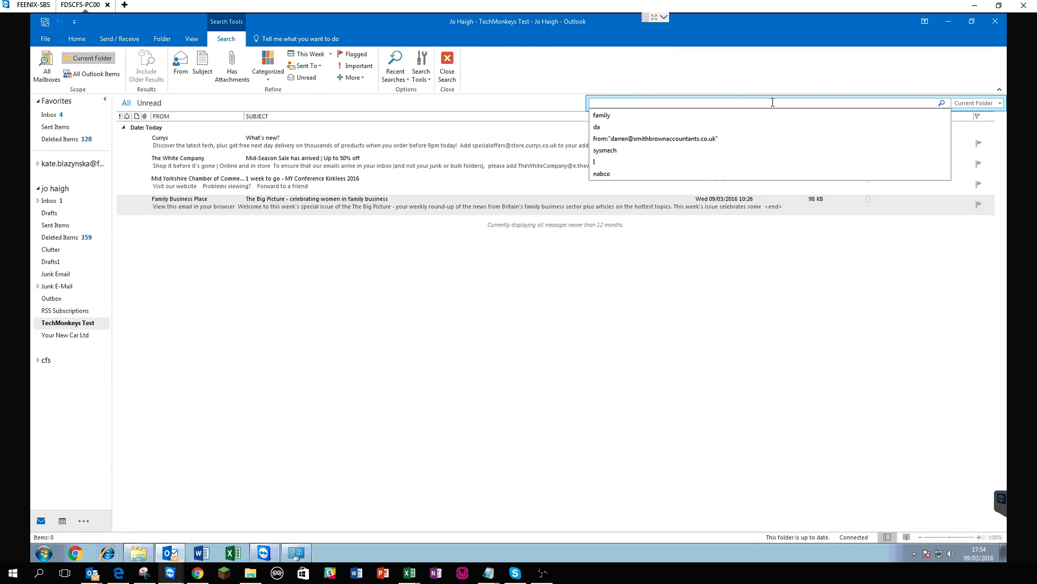
Step: Run a new current-folder search for 'Family' and leave it stuck on Searching
{"action": "type", "text": "Fami"}
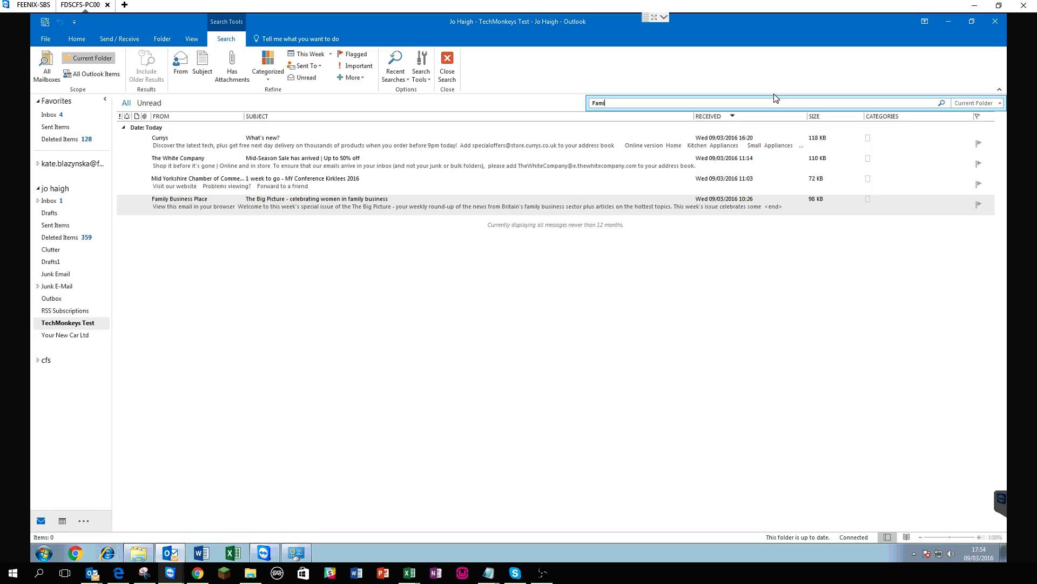
{"action": "type", "text": "ly"}
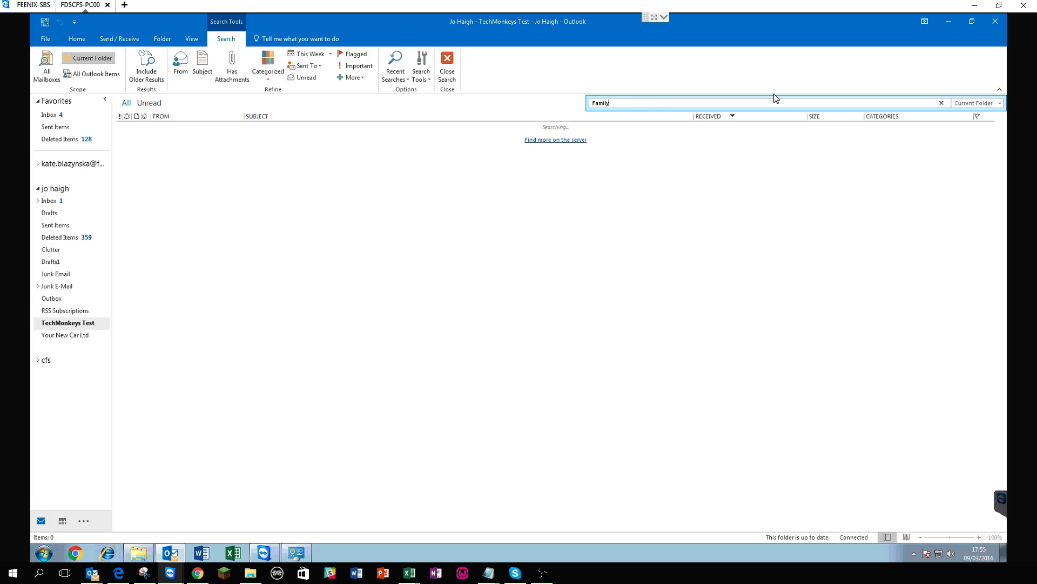
{"action": "left_click", "coordinate": [420, 66]}
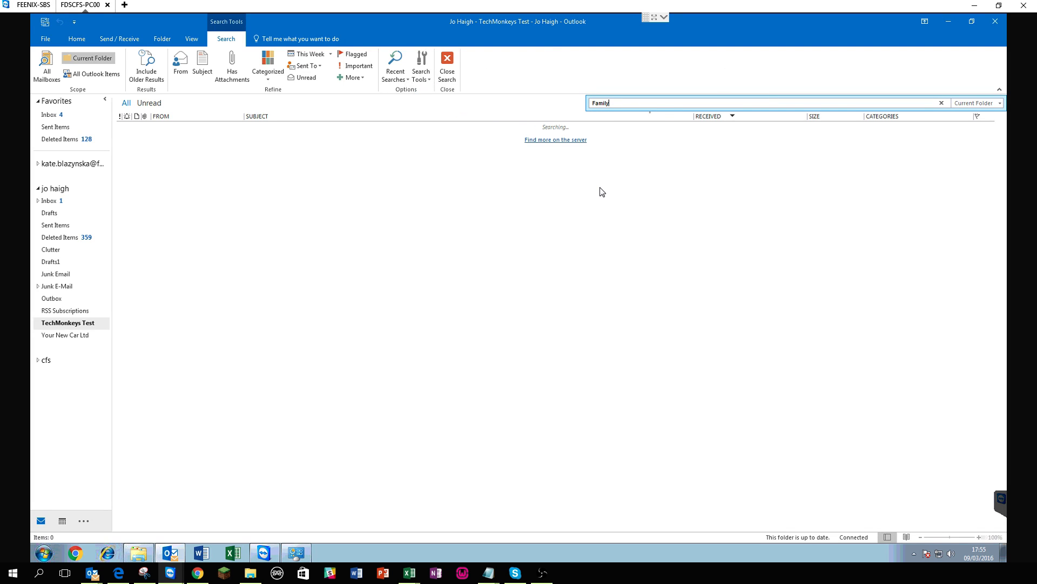
{"action": "mouse_move", "coordinate": [663, 181]}
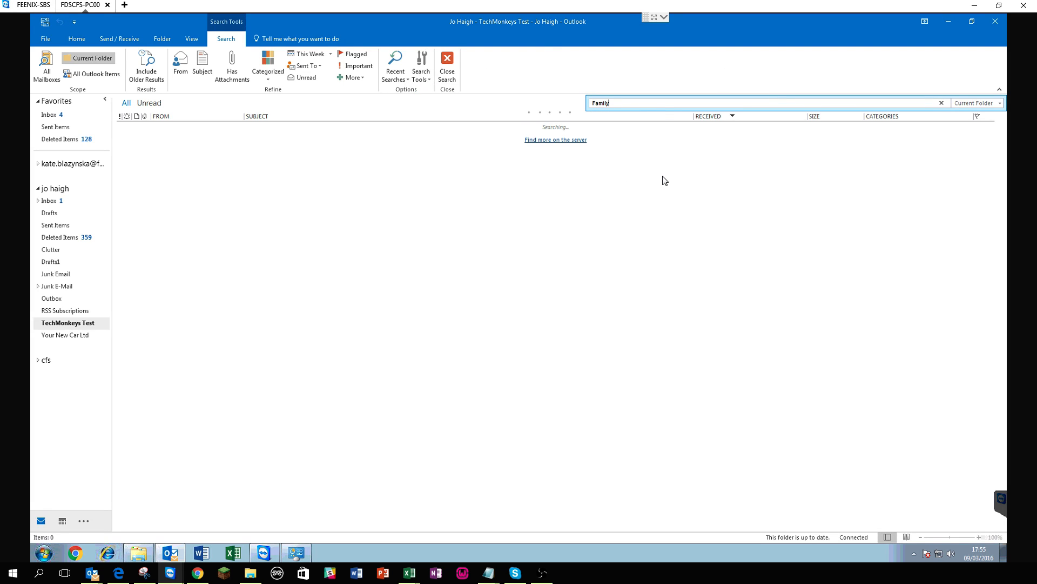
{"action": "mouse_move", "coordinate": [921, 148]}
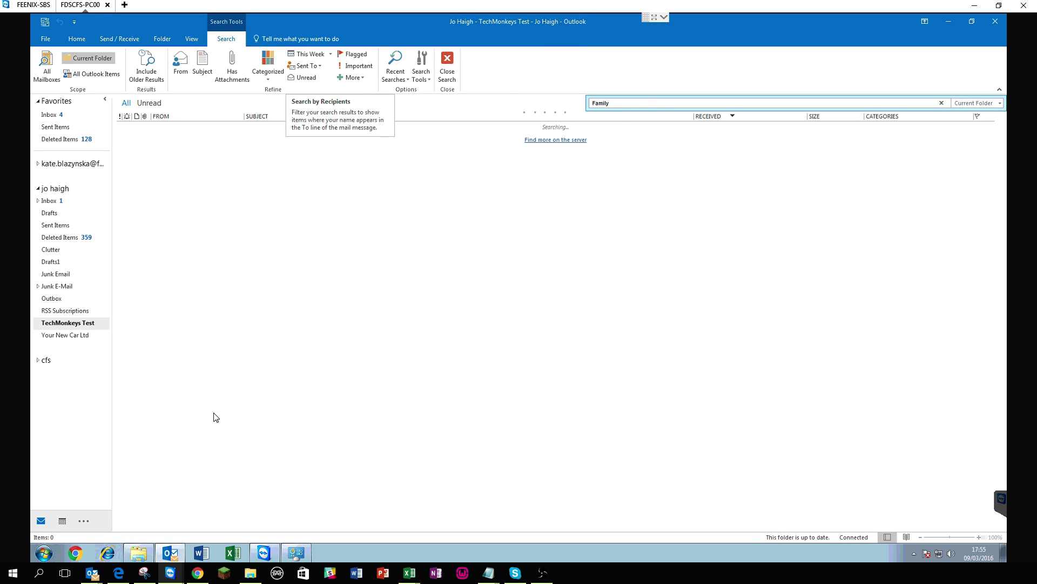
{"action": "mouse_move", "coordinate": [199, 571]}
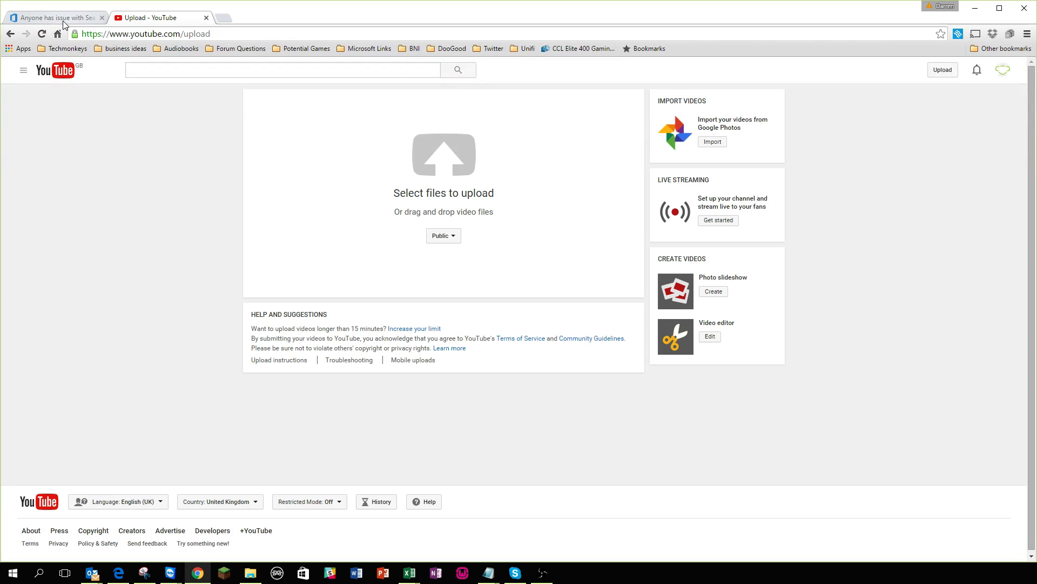
Step: Review the Office 365 forum's 310 'search issues' results, then return to Outlook
{"action": "left_click", "coordinate": [56, 18]}
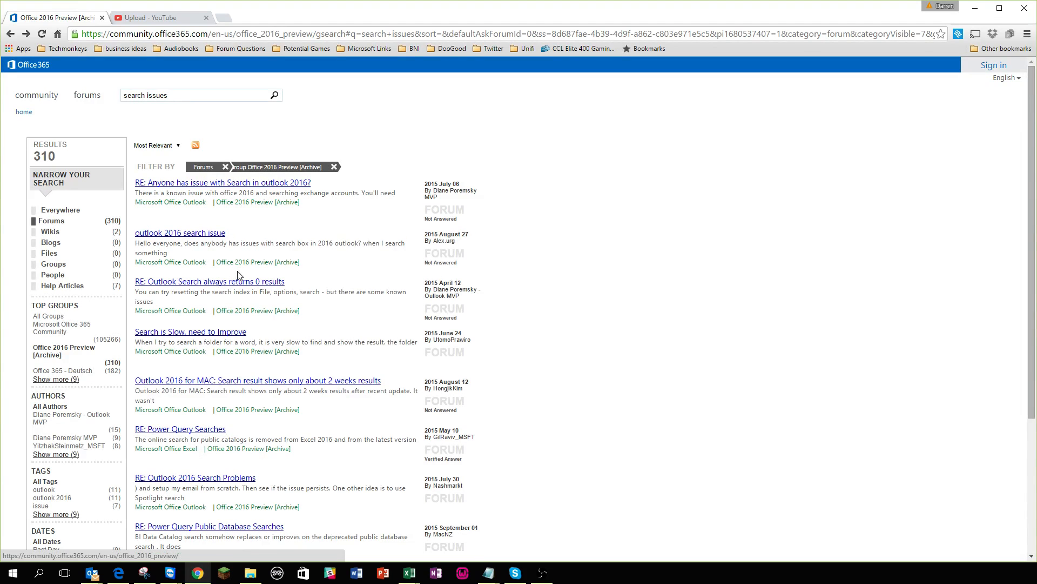
{"action": "scroll", "scroll_direction": "down", "scroll_amount": 3}
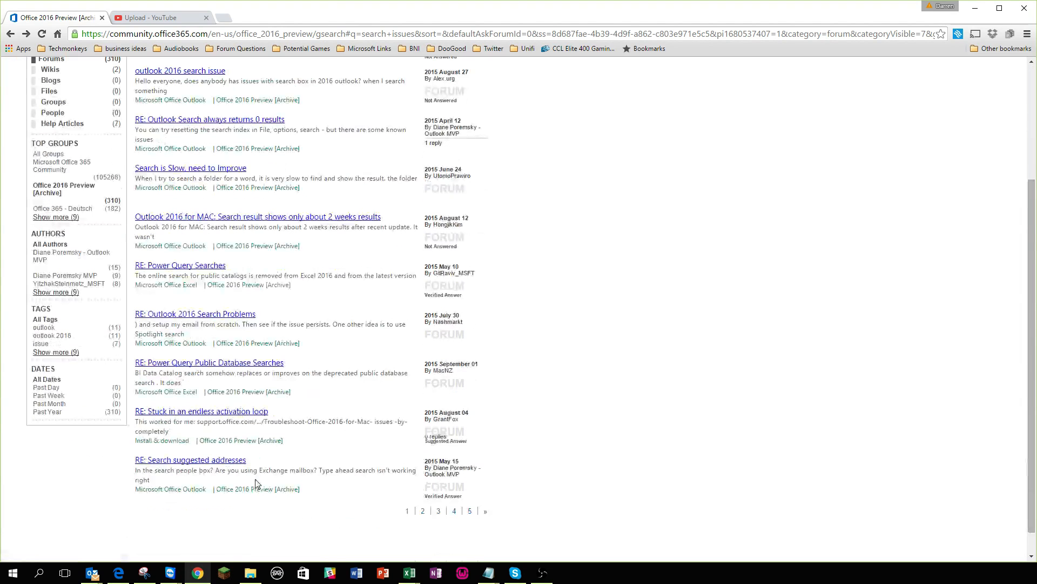
{"action": "scroll", "scroll_direction": "up", "scroll_amount": 3}
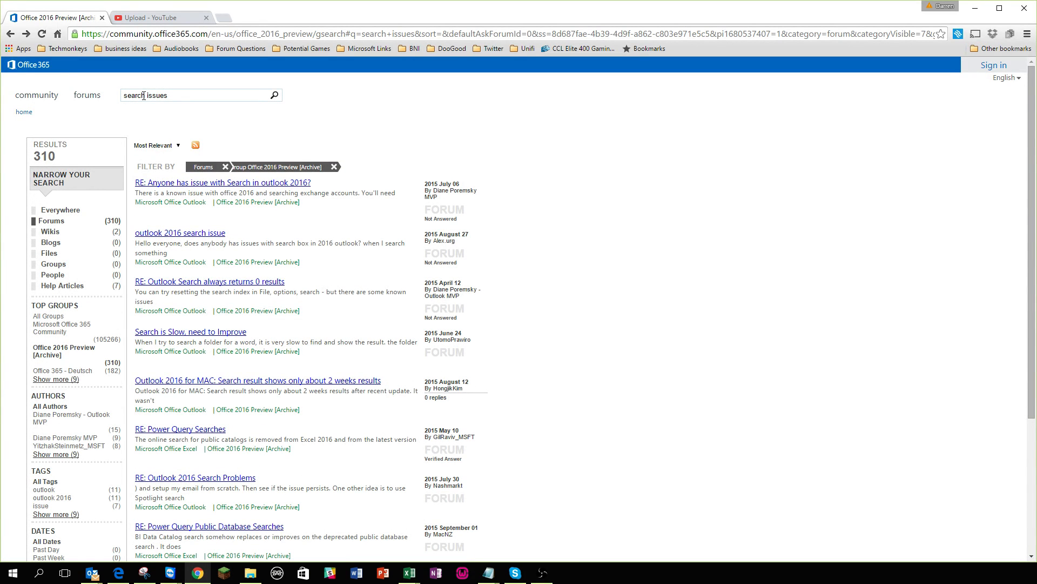
{"action": "mouse_move", "coordinate": [280, 246]}
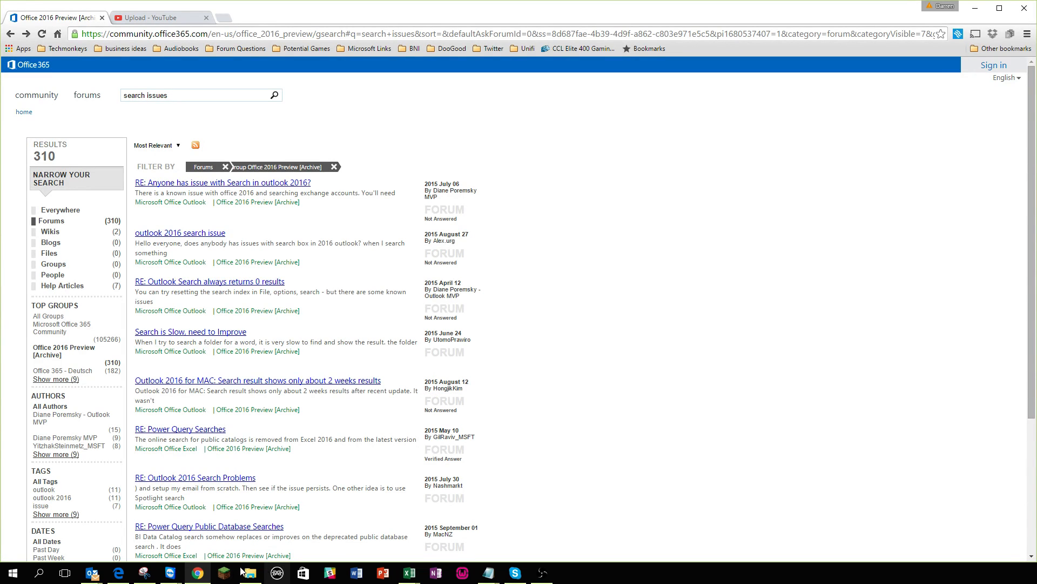
{"action": "left_click", "coordinate": [93, 573]}
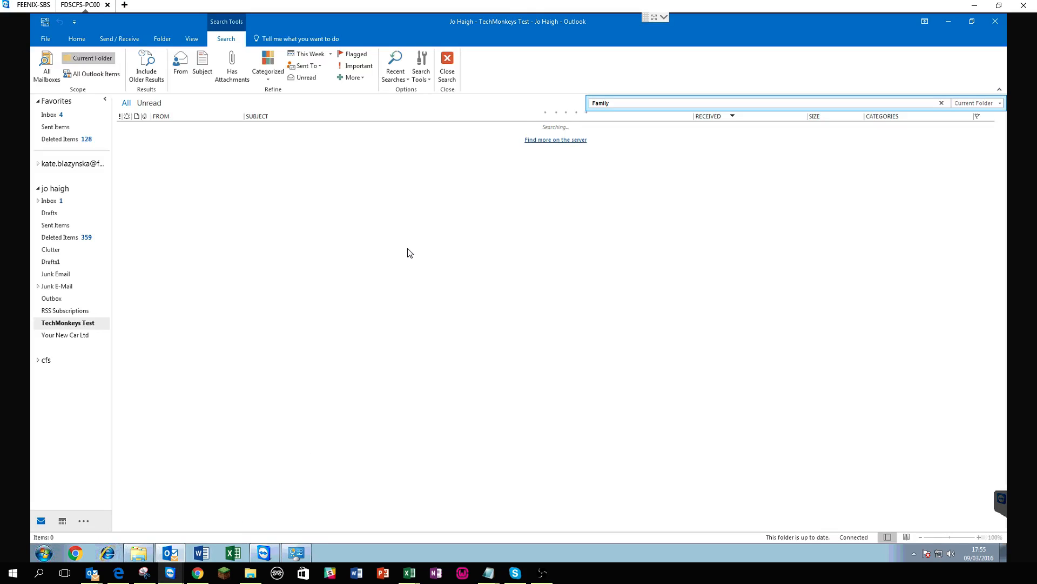
{"action": "left_click", "coordinate": [420, 66]}
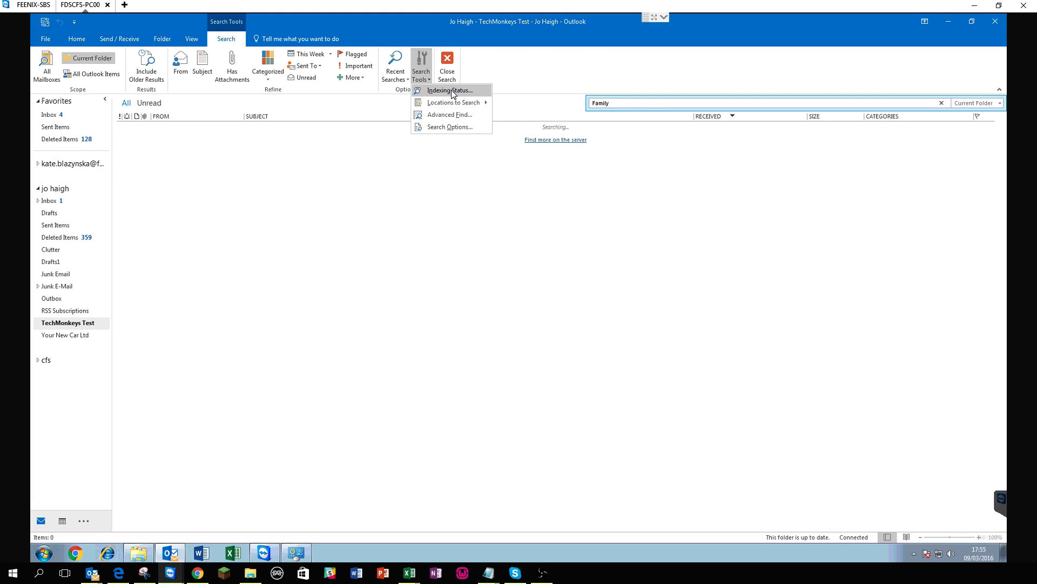
{"action": "left_click", "coordinate": [452, 126]}
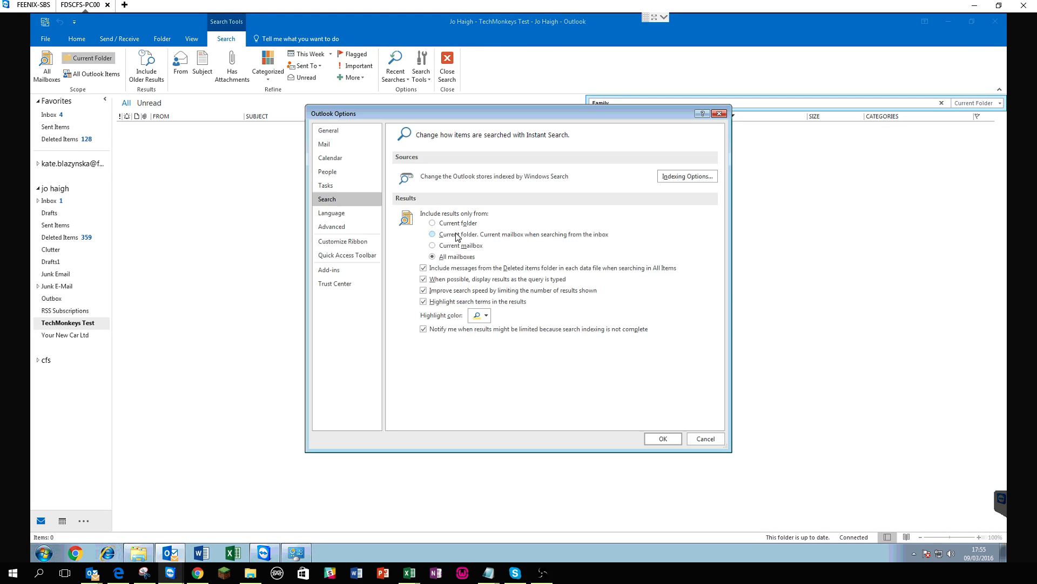
{"action": "left_click", "coordinate": [686, 177]}
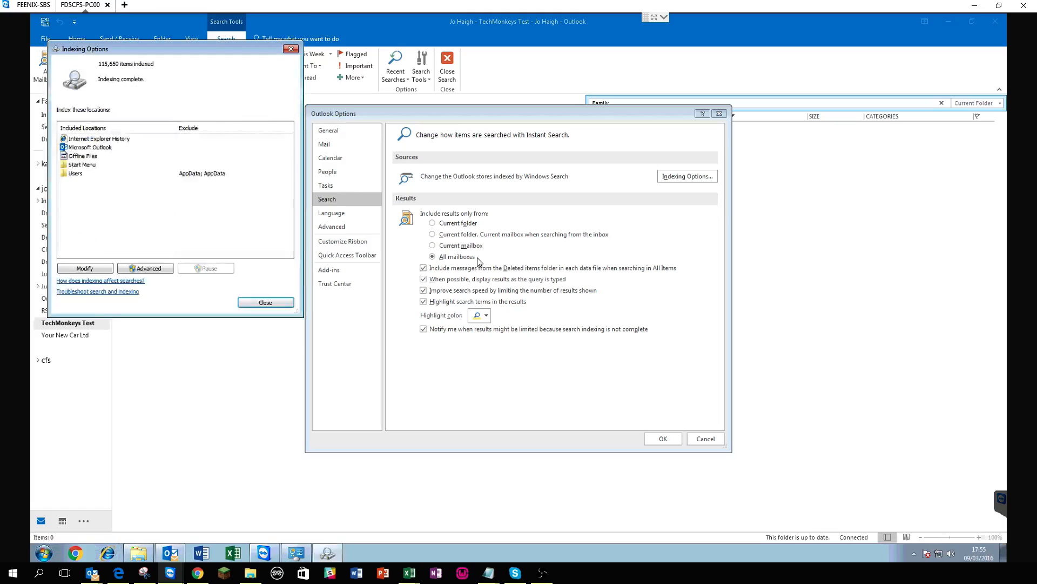
{"action": "left_click", "coordinate": [90, 147]}
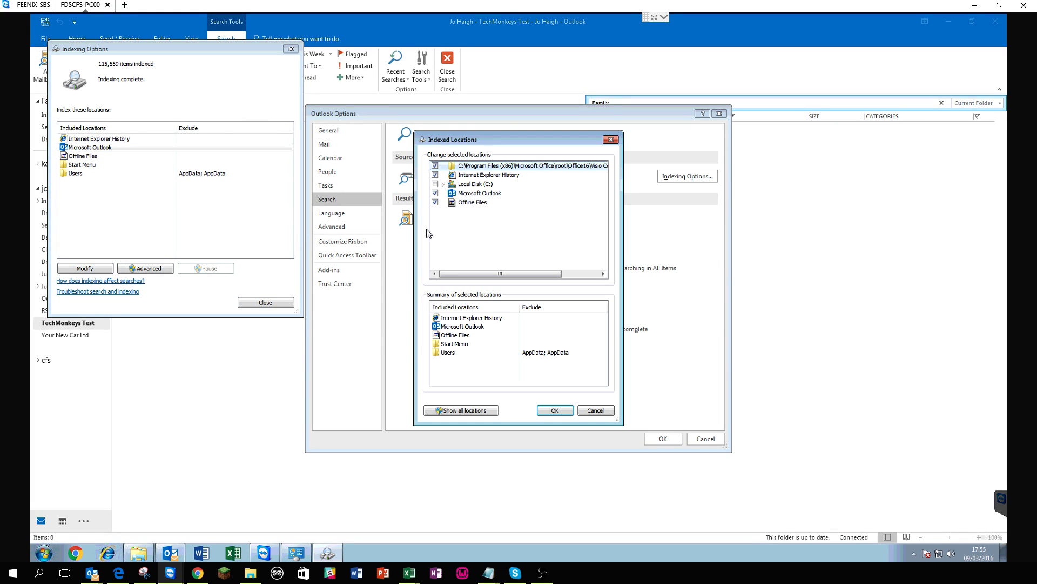
{"action": "mouse_move", "coordinate": [595, 411]}
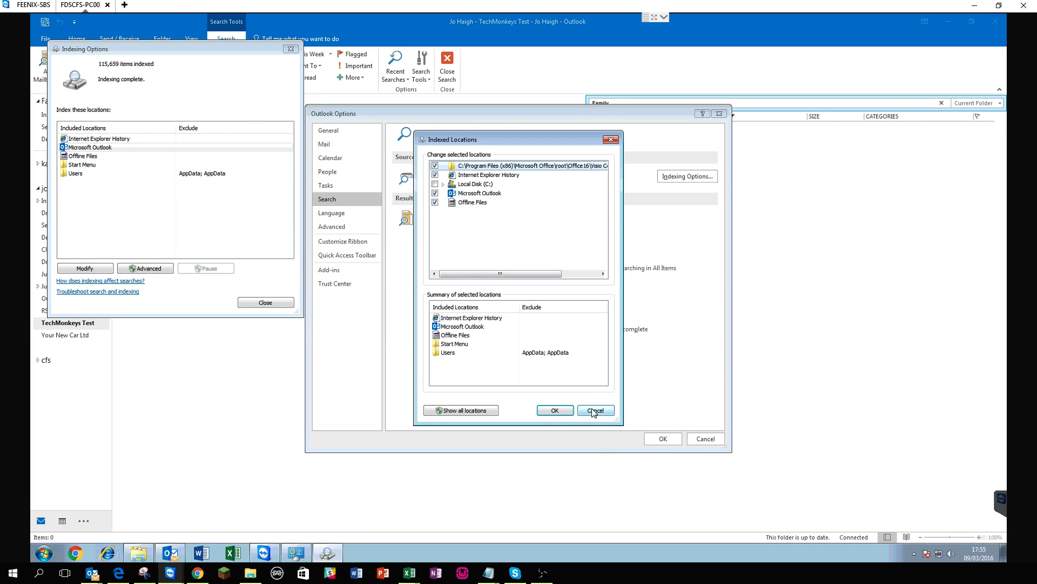
{"action": "left_click", "coordinate": [595, 411]}
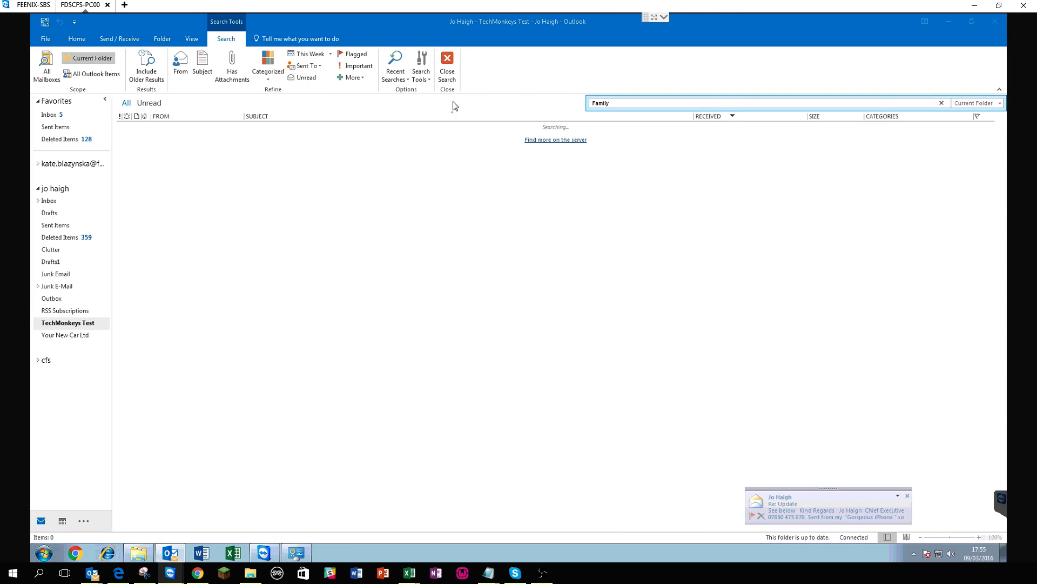
Step: Dismiss Search Tools unused and cancel the 'Family' search, leaving the folder showing nothing found
{"action": "left_click", "coordinate": [421, 65]}
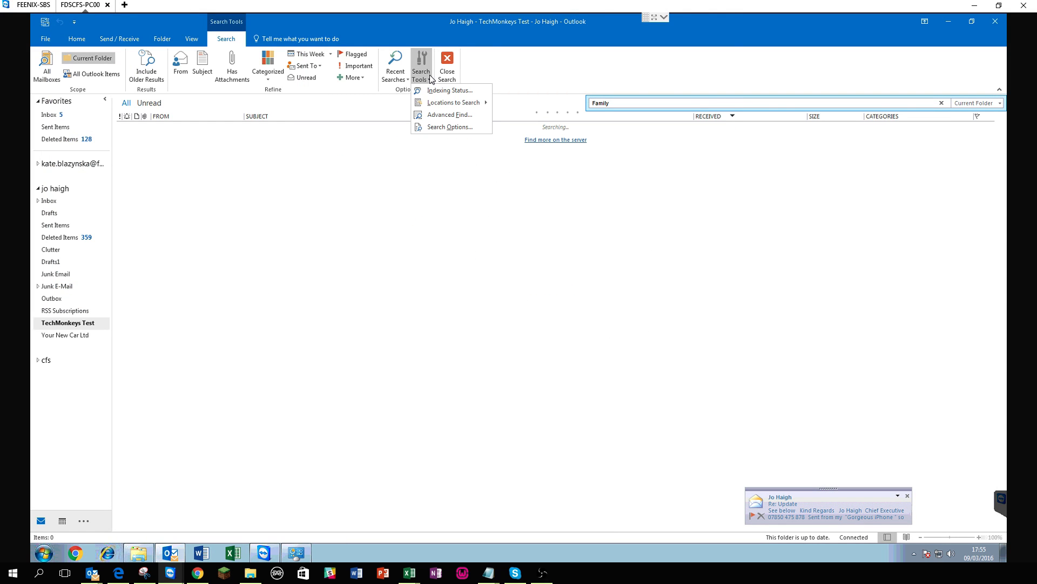
{"action": "mouse_move", "coordinate": [535, 266]}
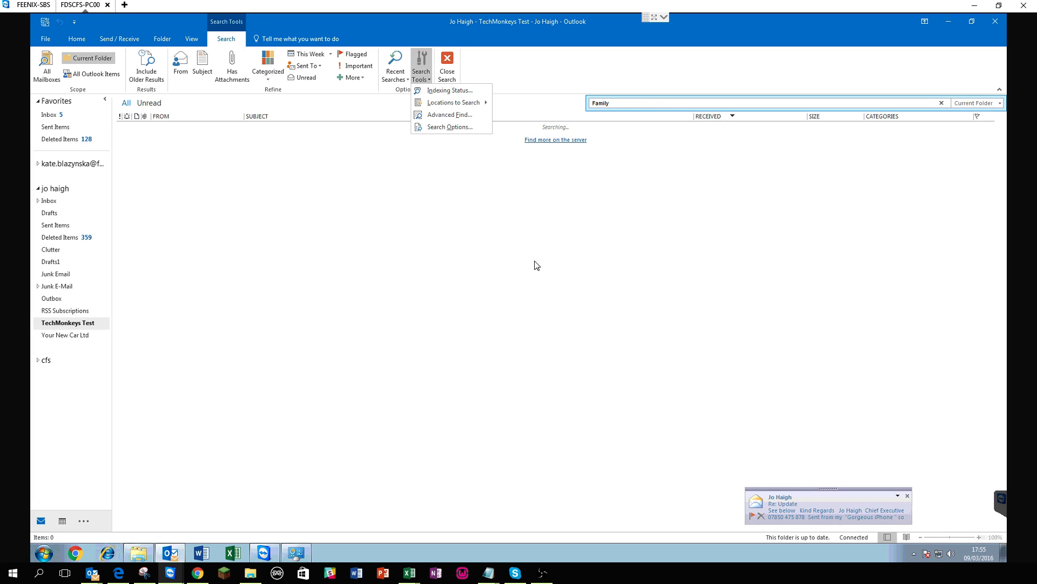
{"action": "left_click", "coordinate": [549, 245]}
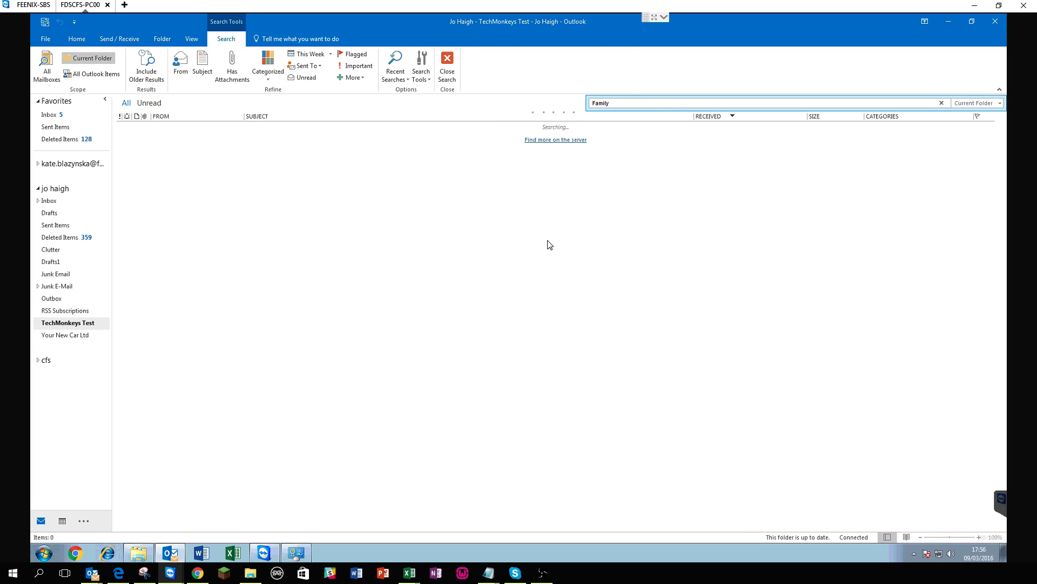
{"action": "left_click", "coordinate": [75, 39]}
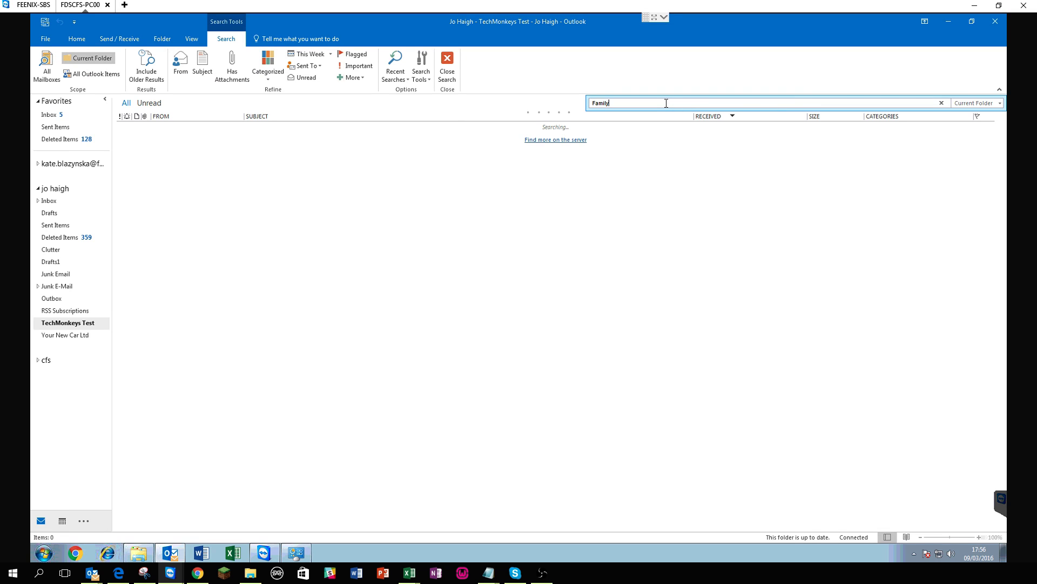
{"action": "left_click", "coordinate": [446, 66]}
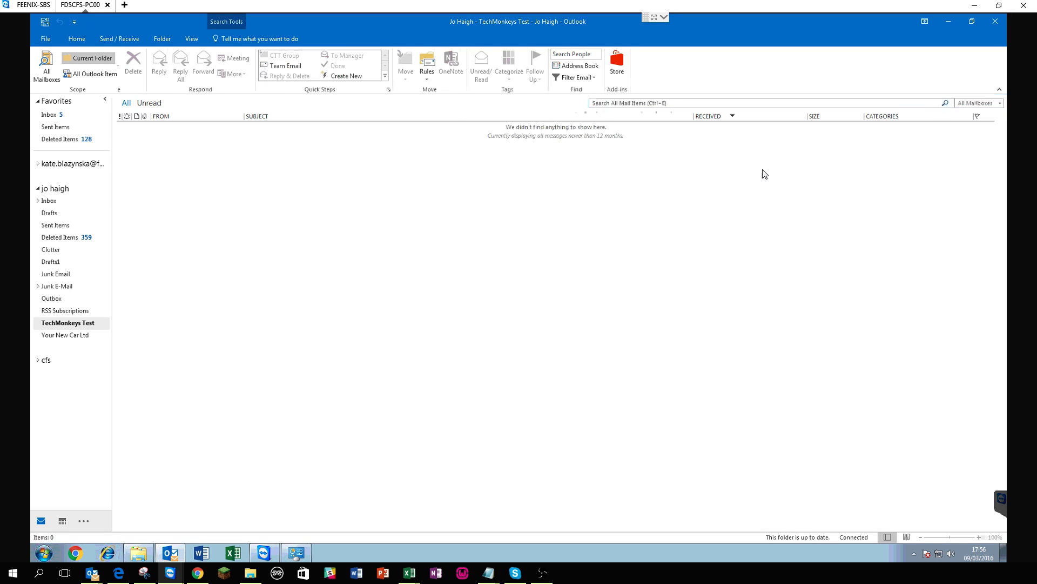